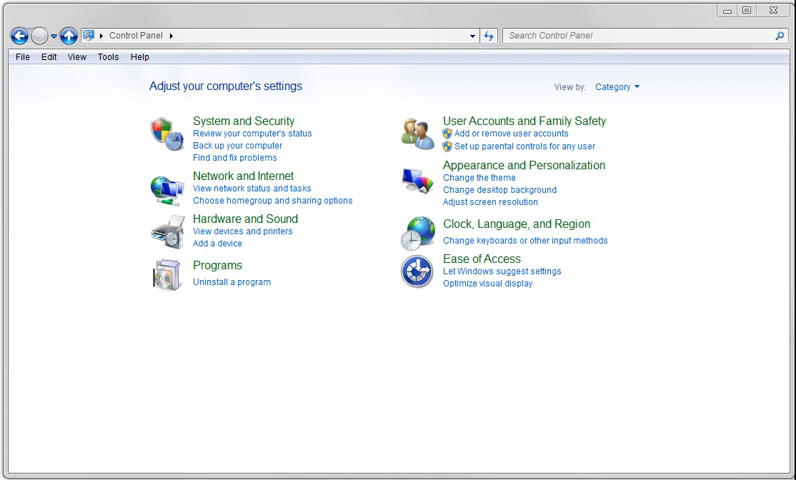
mouse_move(304, 198)
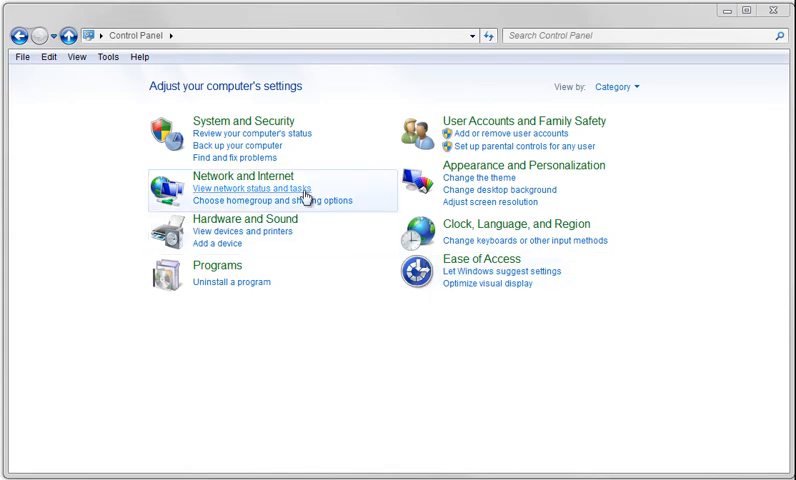
- Reach the Network Connections list via Network and Sharing Center's Change adapter settings
click(260, 188)
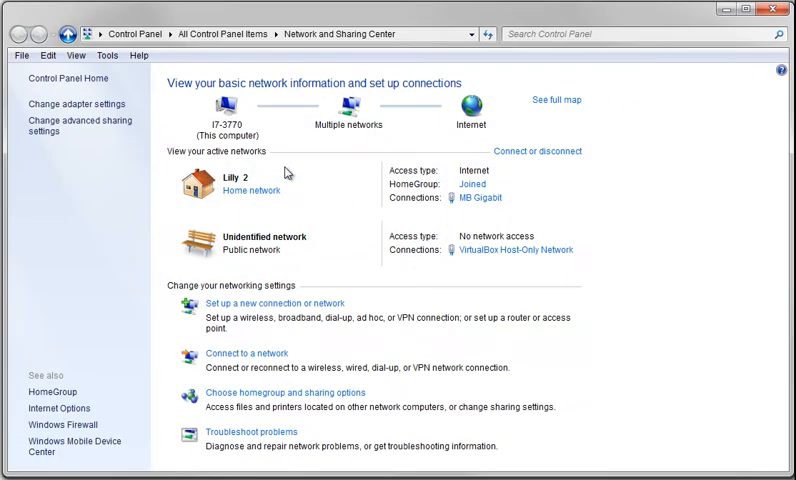
mouse_move(76, 104)
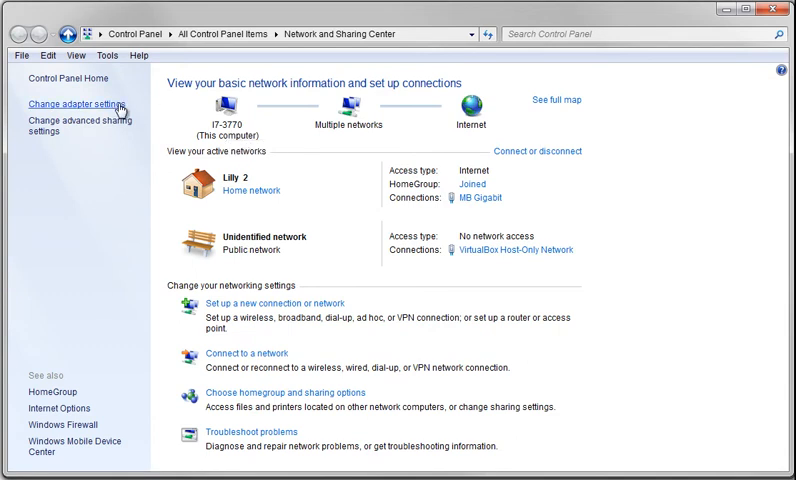
click(72, 102)
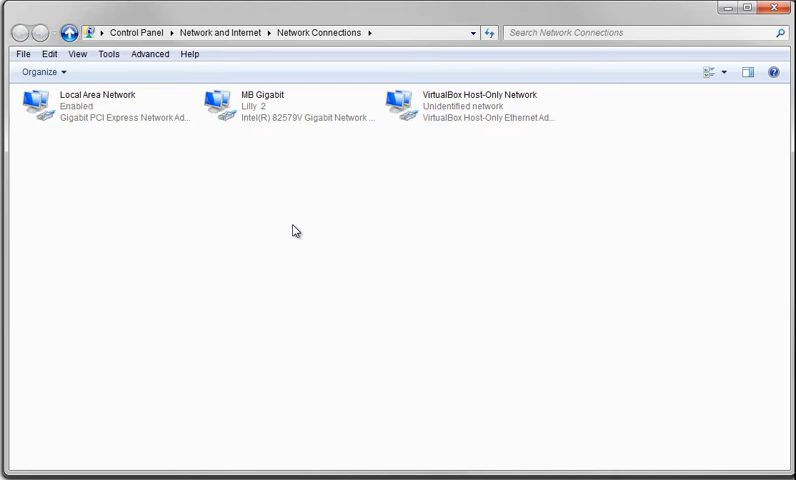
click(96, 104)
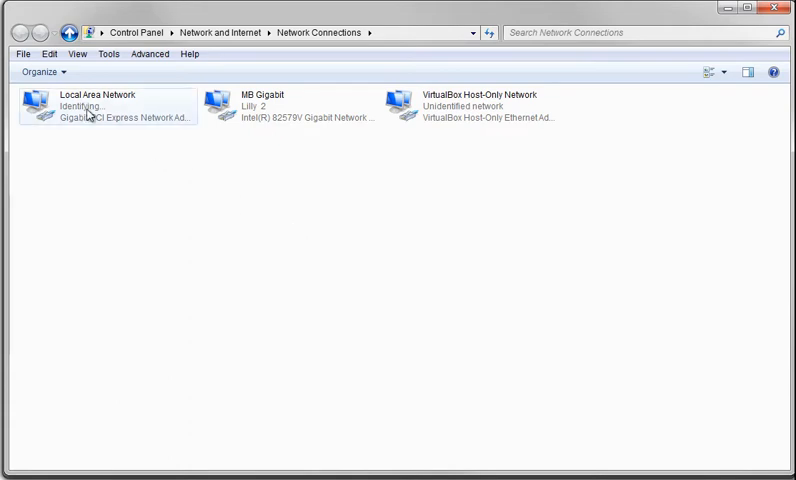
mouse_move(96, 112)
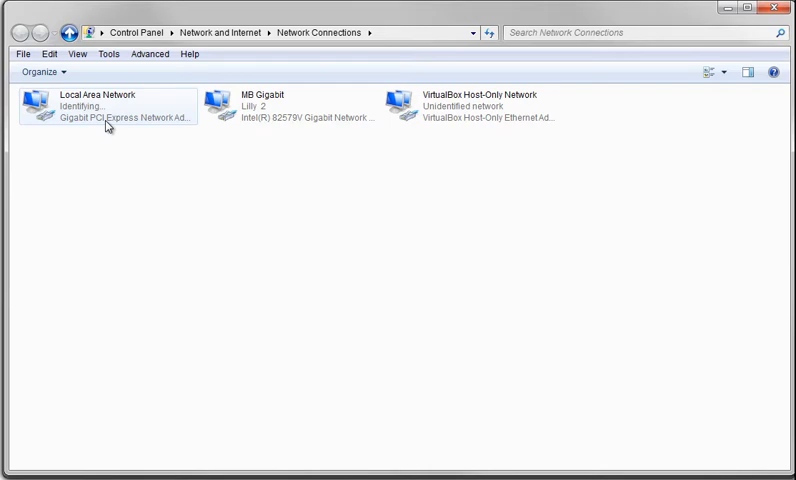
mouse_move(108, 116)
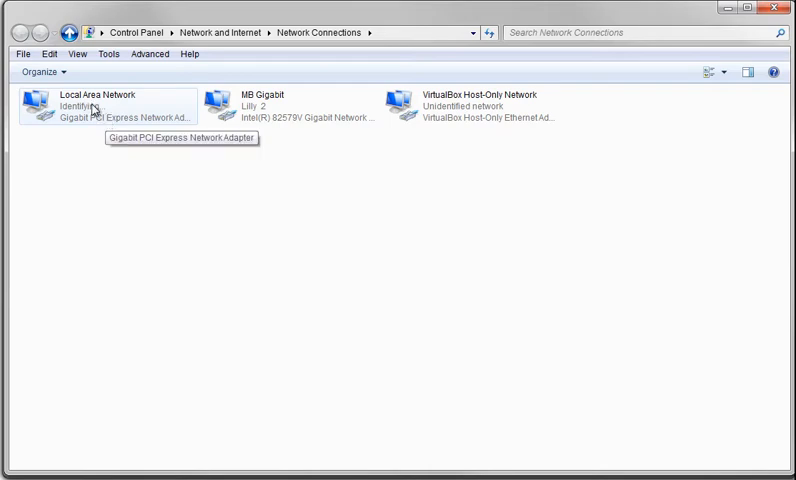
- Bring up the Internet Protocol Version 4 (TCP/IPv4) properties of the Local Area Network adapter
right_click(96, 104)
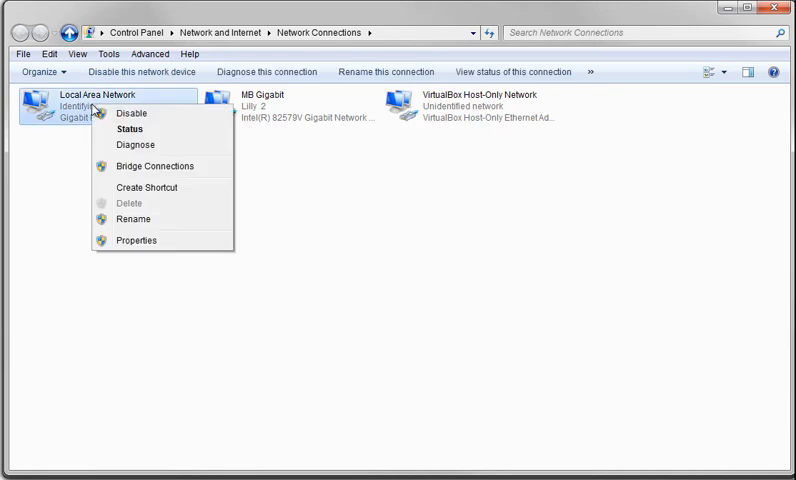
click(136, 240)
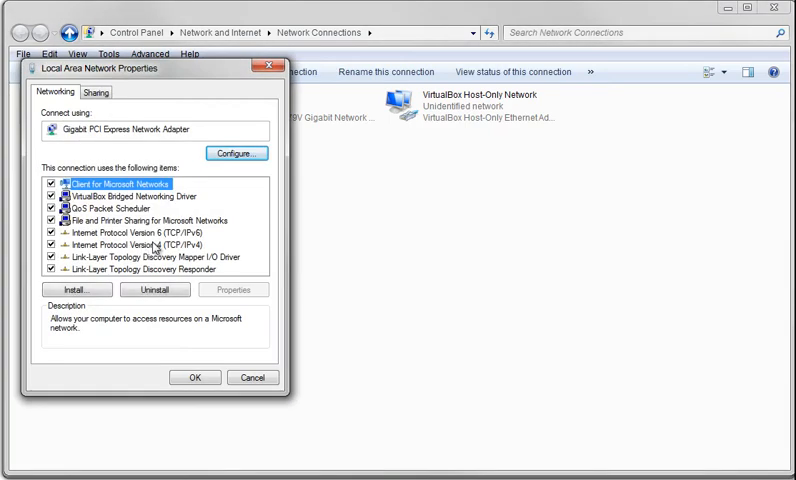
click(140, 244)
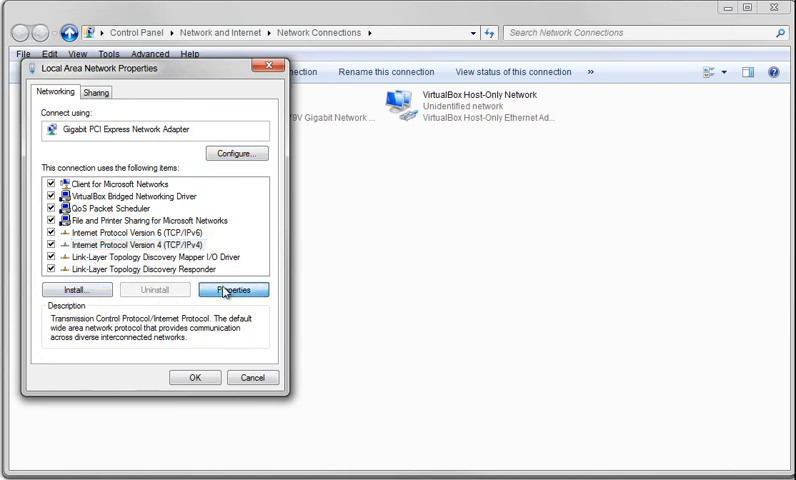
click(234, 290)
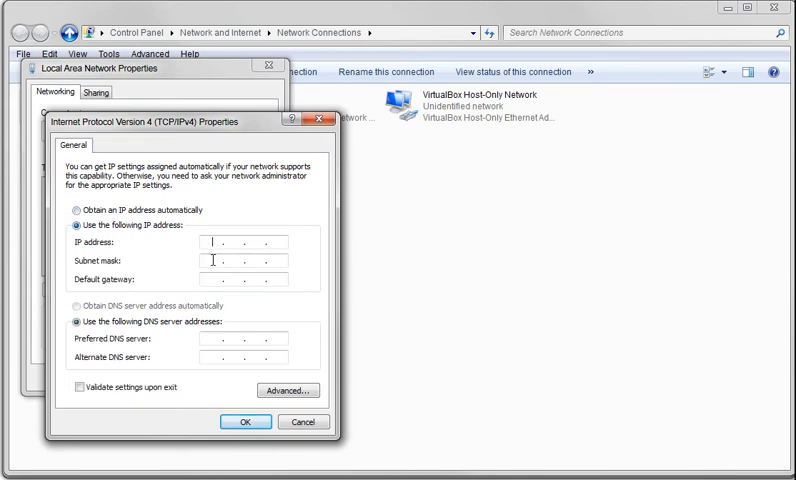
- Enter static IP 10.9.9.2, subnet mask 255.255.255.0 and gateway 10.9.9.9 for the adapter
text(10 . 9 . 9 . 2)
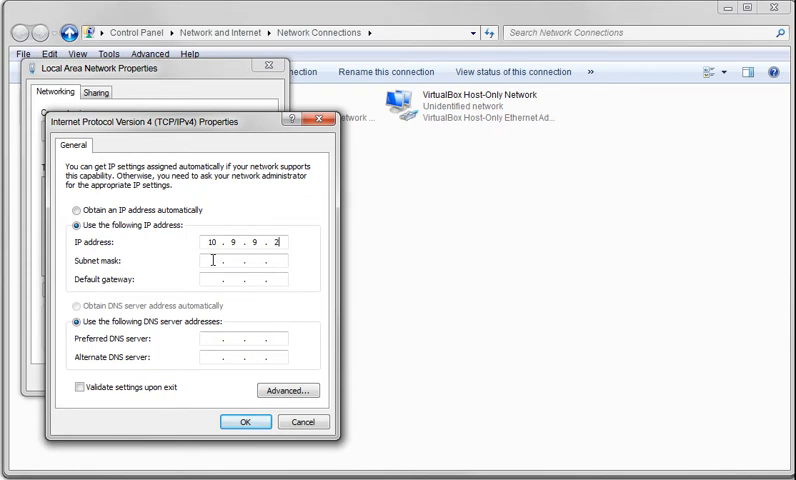
mouse_move(196, 264)
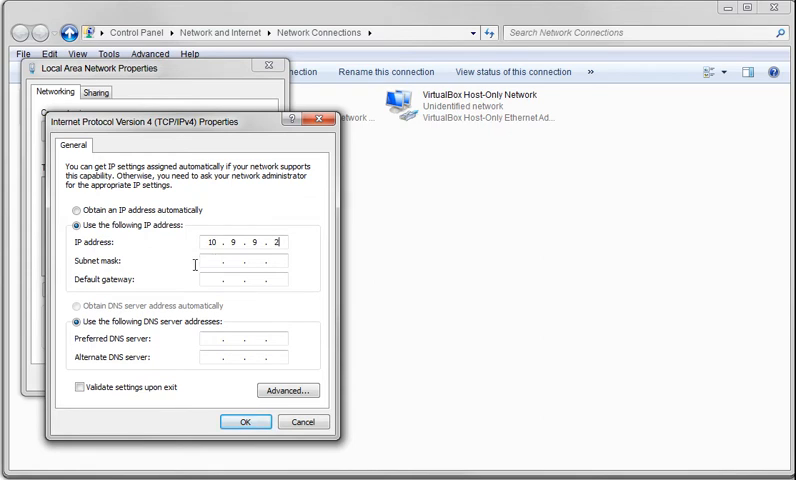
text(255.0.0.0)
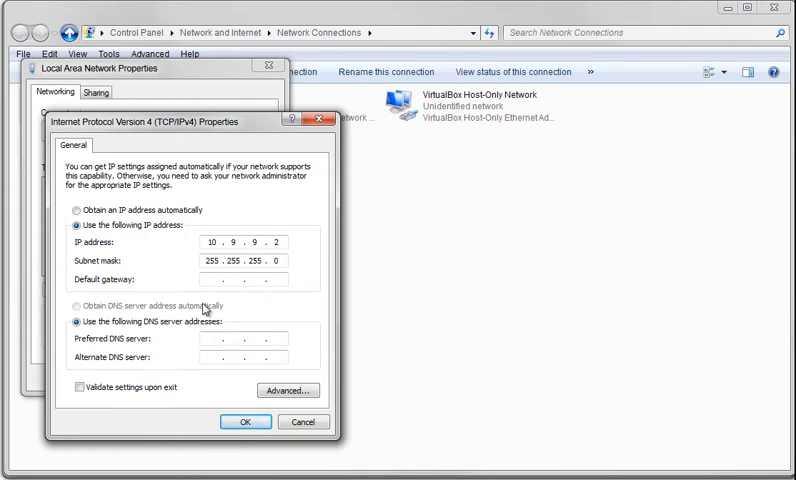
mouse_move(208, 306)
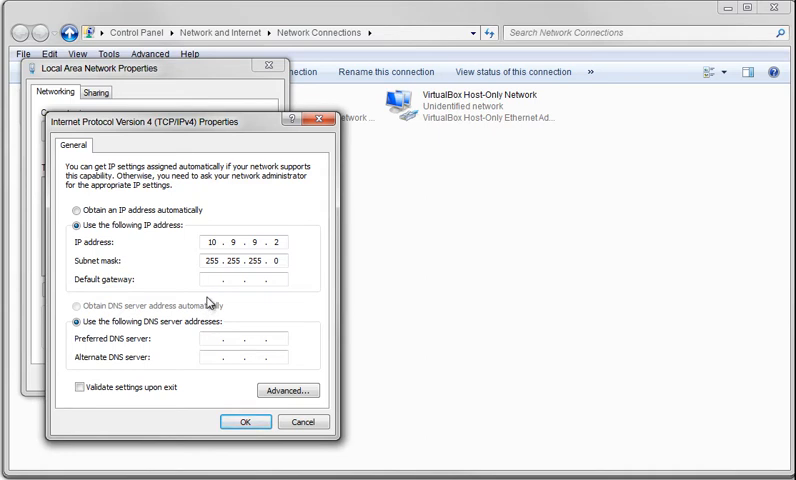
text(10)
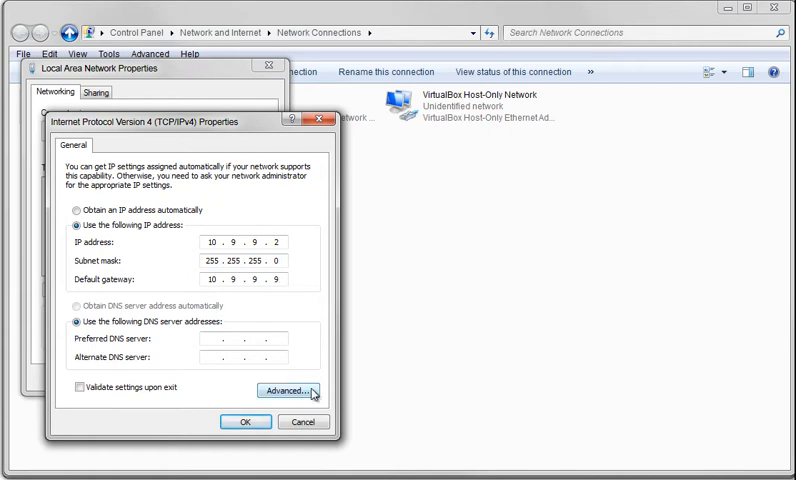
- In Advanced TCP/IP settings, set the 10.9.9.9 gateway to a manual metric of 9000 and confirm
click(284, 390)
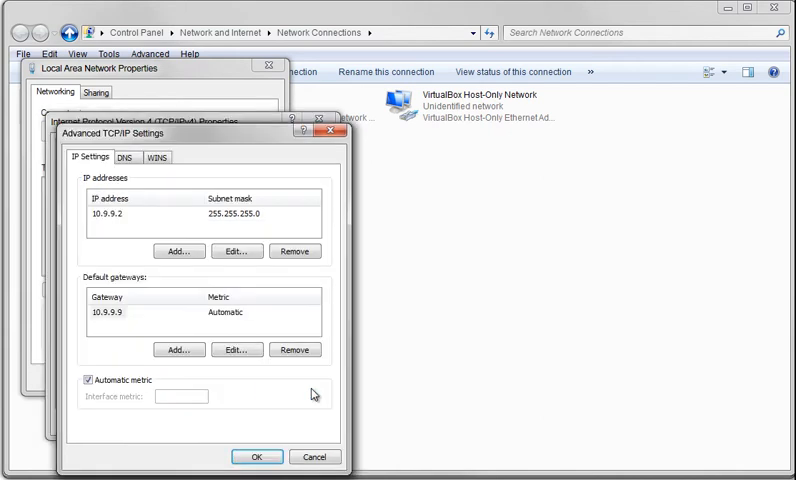
mouse_move(194, 304)
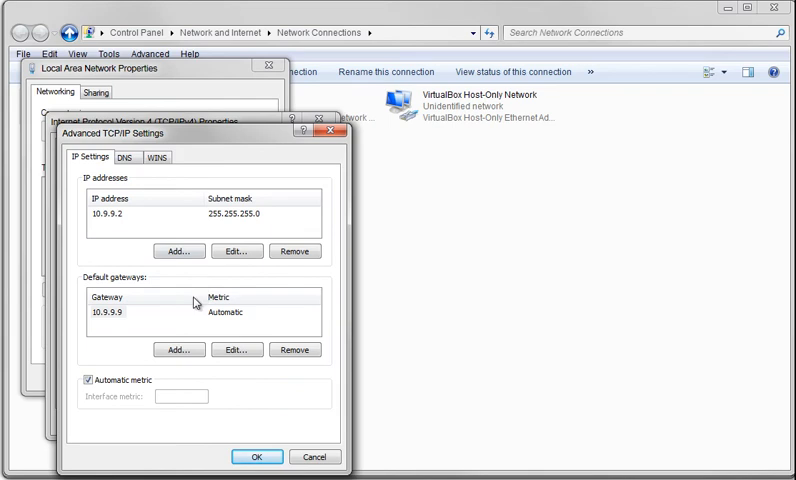
mouse_move(176, 322)
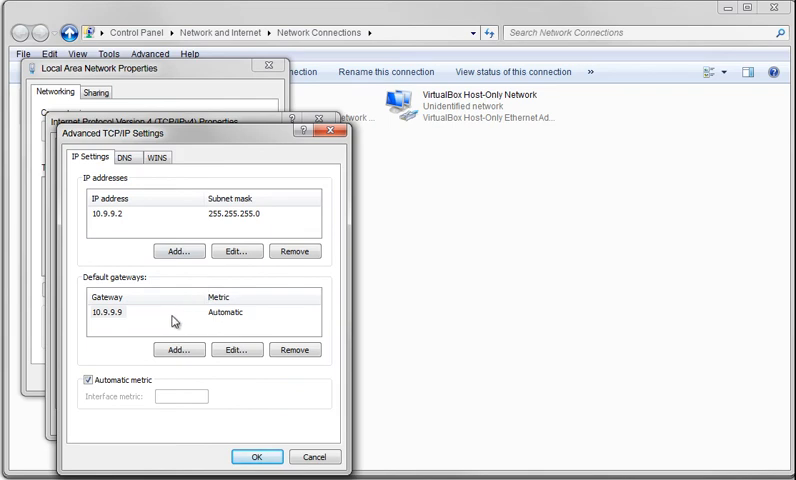
mouse_move(232, 322)
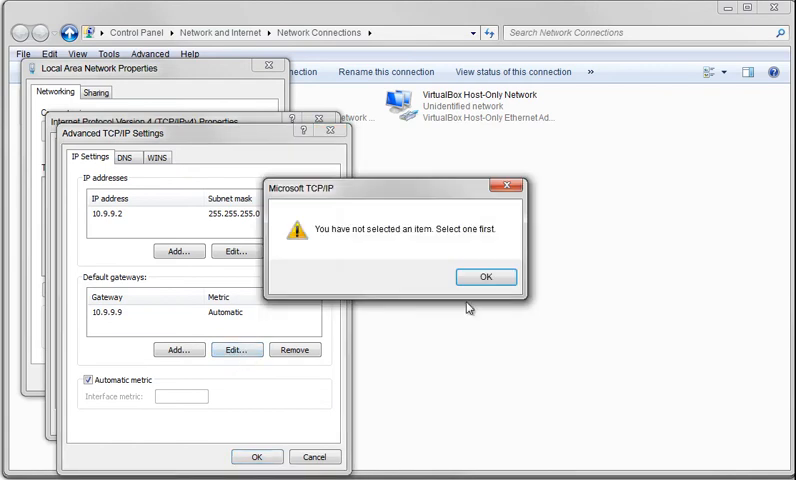
click(484, 276)
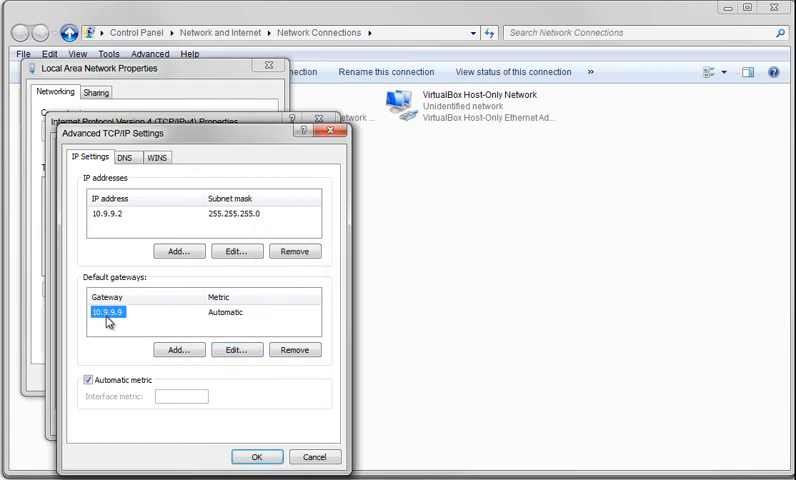
click(236, 348)
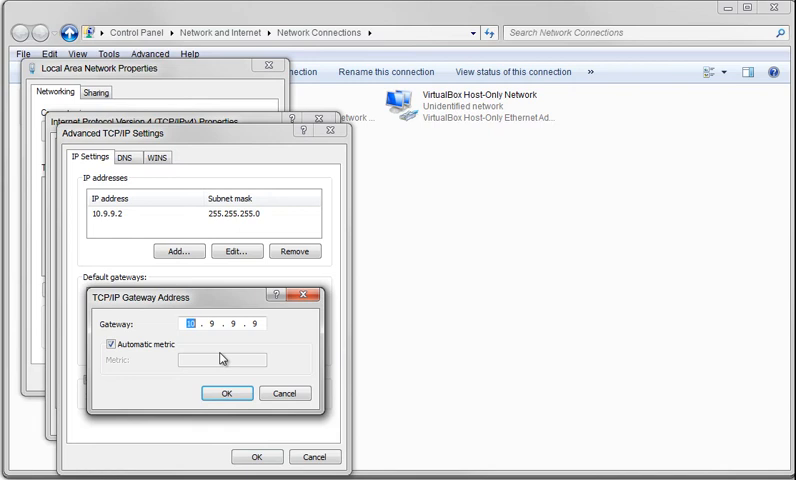
click(110, 344)
text(9000)
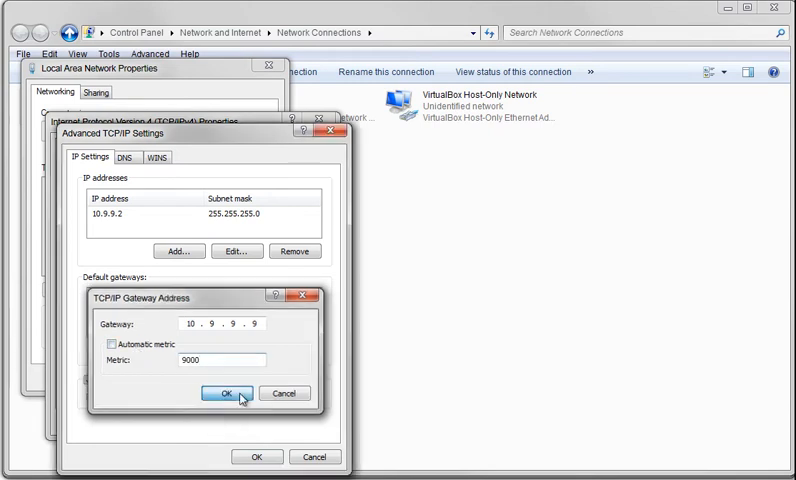
click(228, 392)
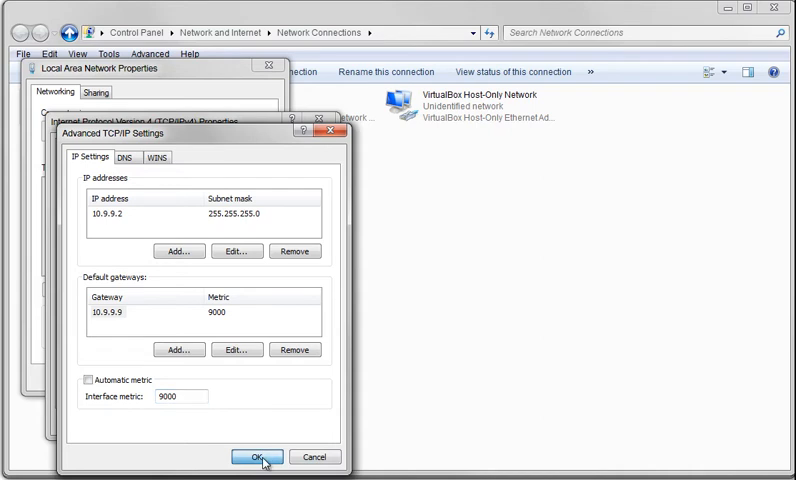
click(258, 456)
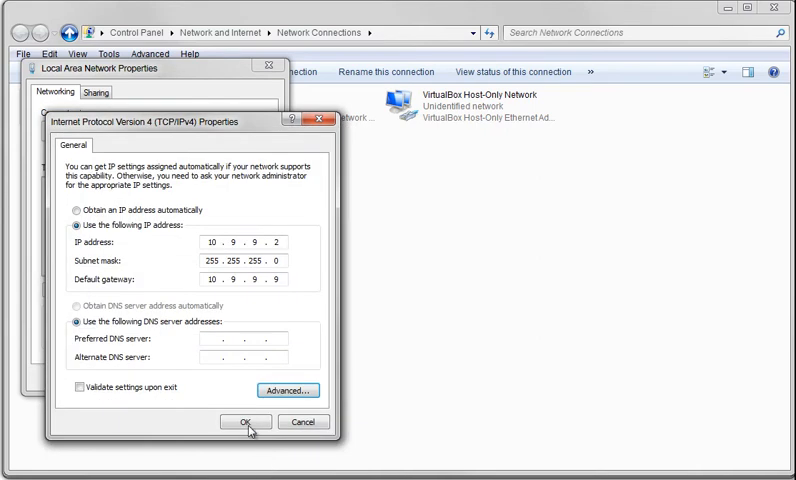
click(246, 420)
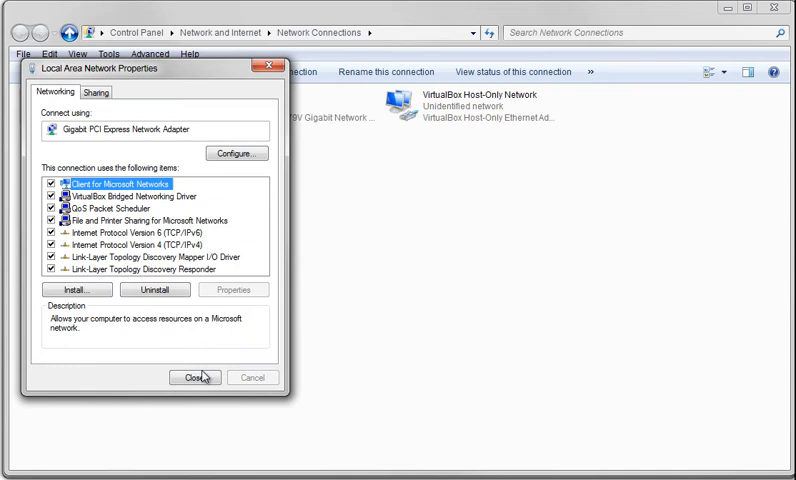
- Close the adapter properties and rename the connection to SmoothStepper Network
click(196, 376)
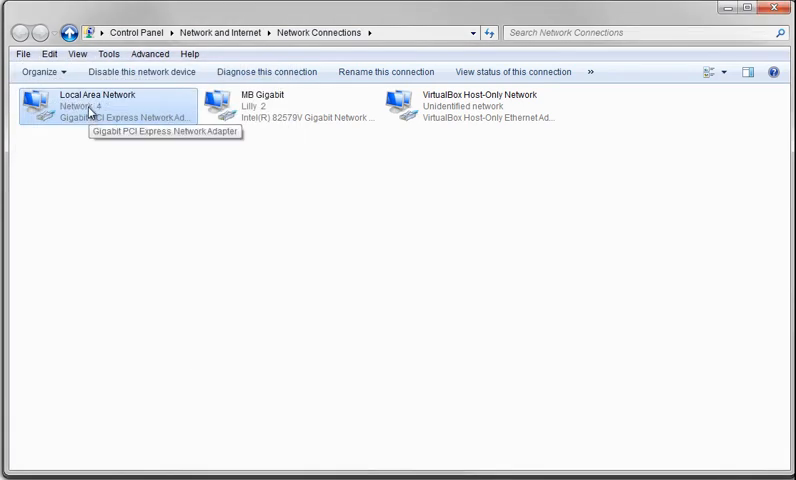
right_click(90, 104)
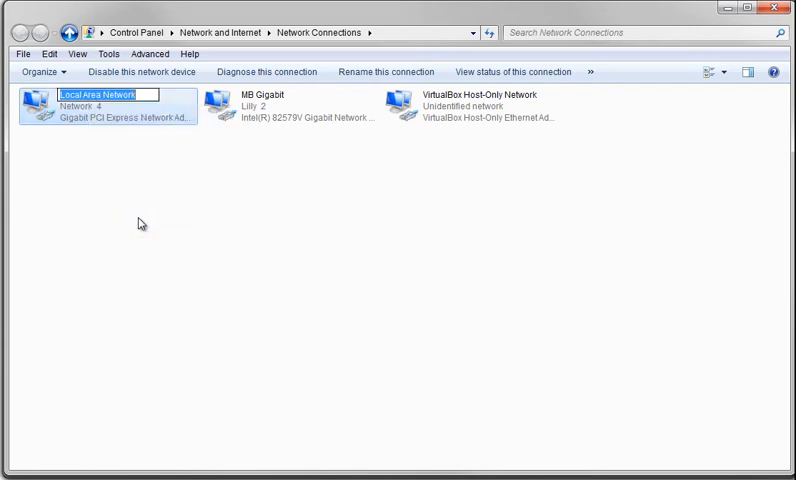
text(SmoothStepper Netw)
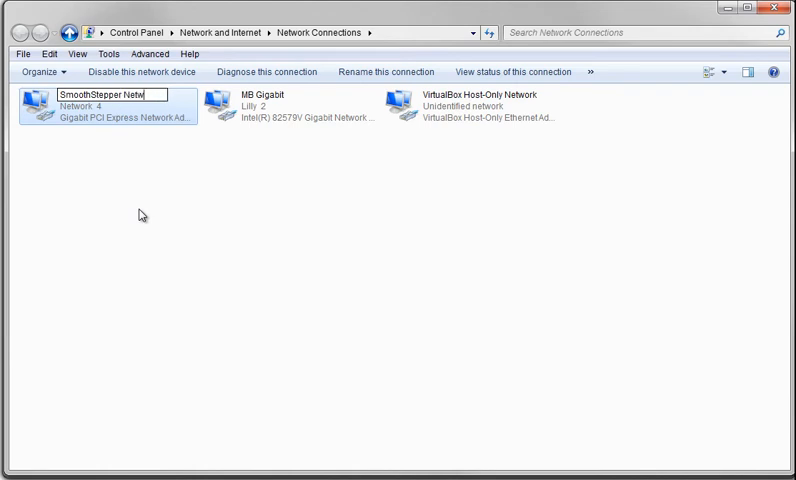
text(ork)
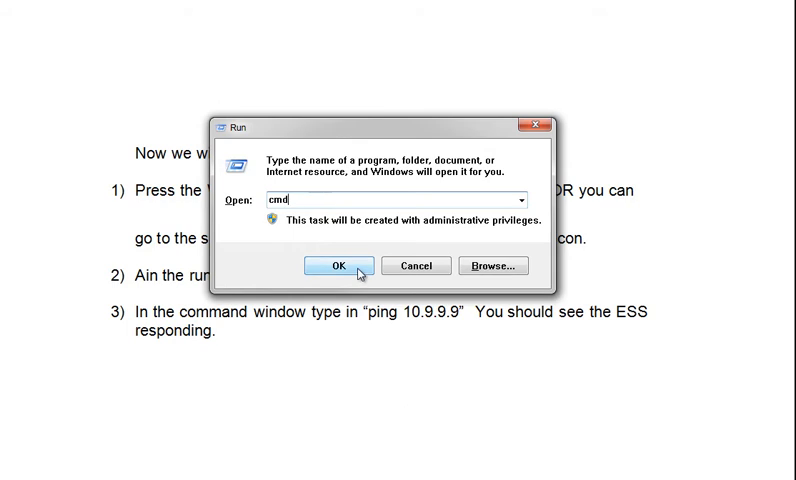
- Run ping 10.9.9.9 from a command prompt and verify four replies with no loss
click(338, 264)
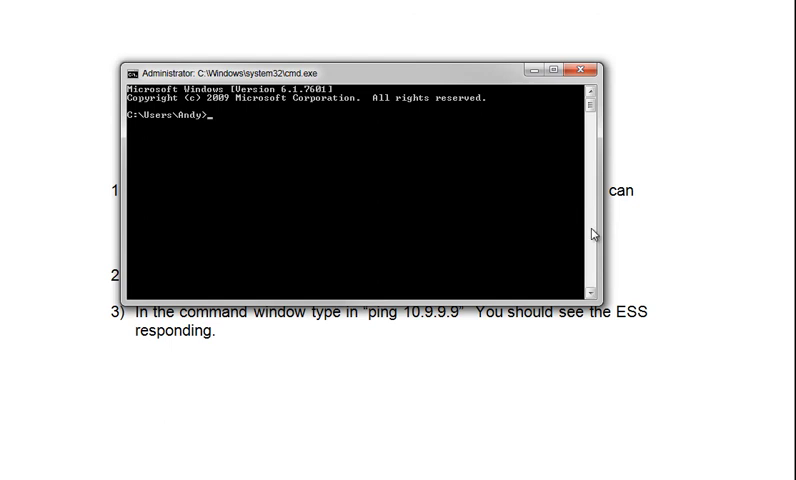
text(ping)
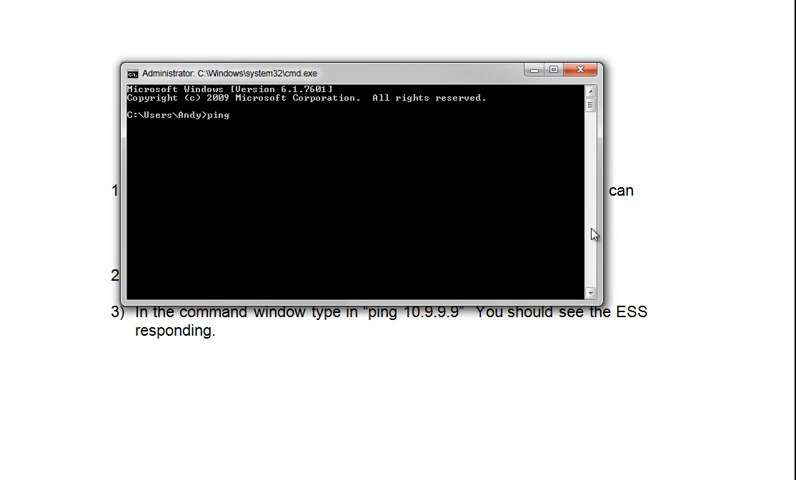
text(10.9)
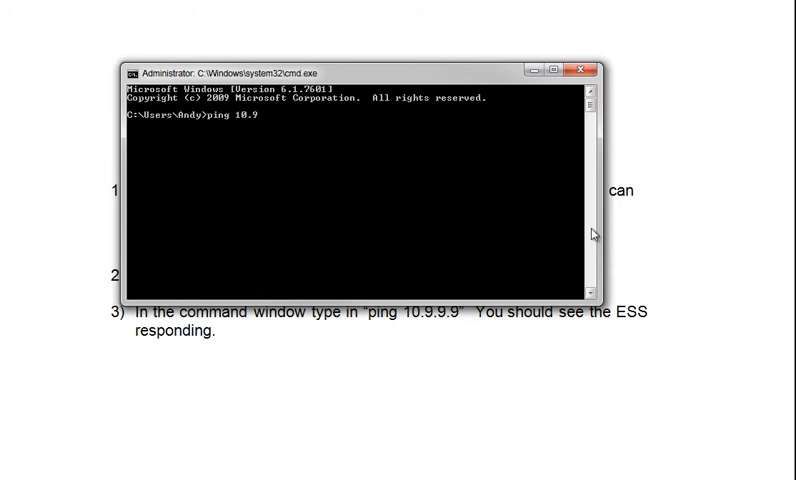
text(.9.9)
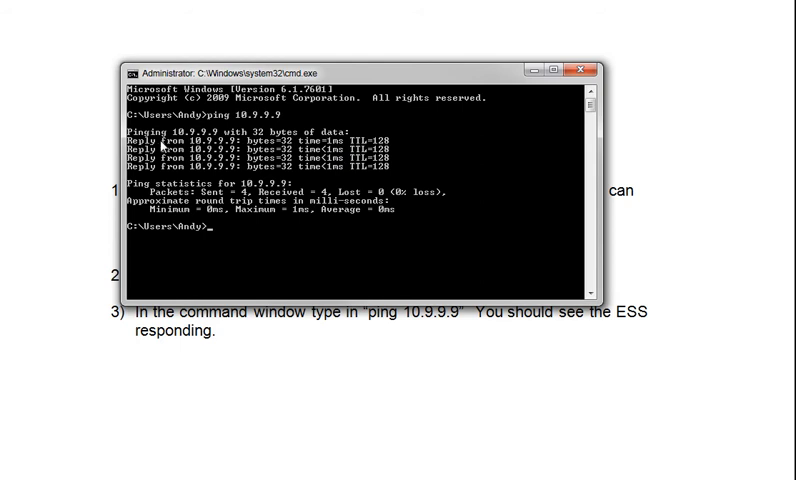
mouse_move(474, 260)
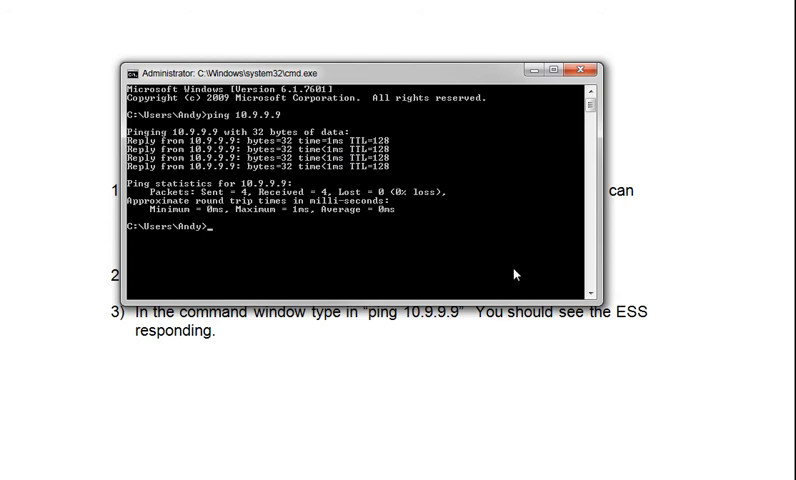
text(ping 10.9.9.9)
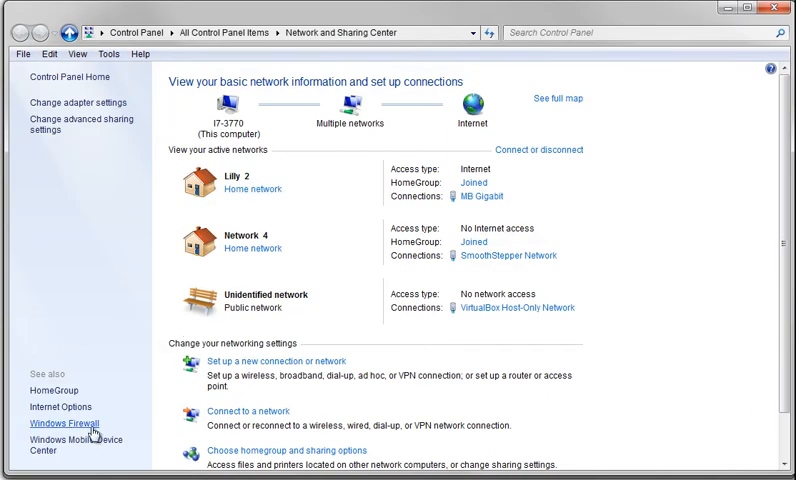
- Go from Windows Firewall to its Advanced settings security console
click(60, 424)
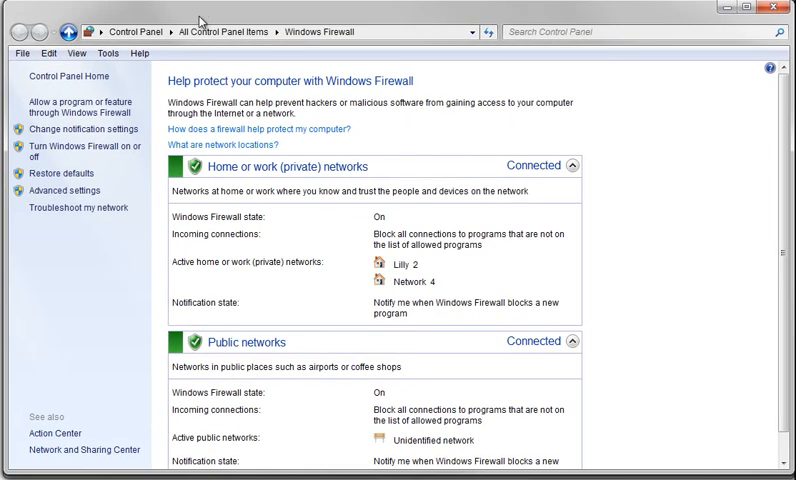
mouse_move(64, 190)
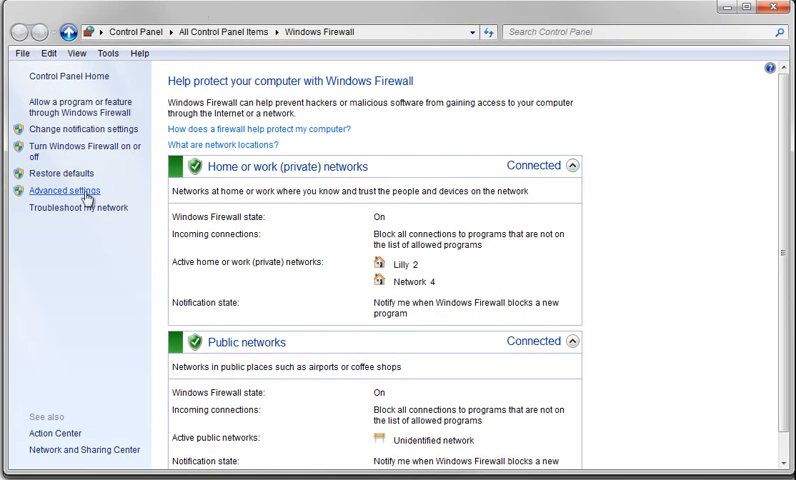
click(62, 190)
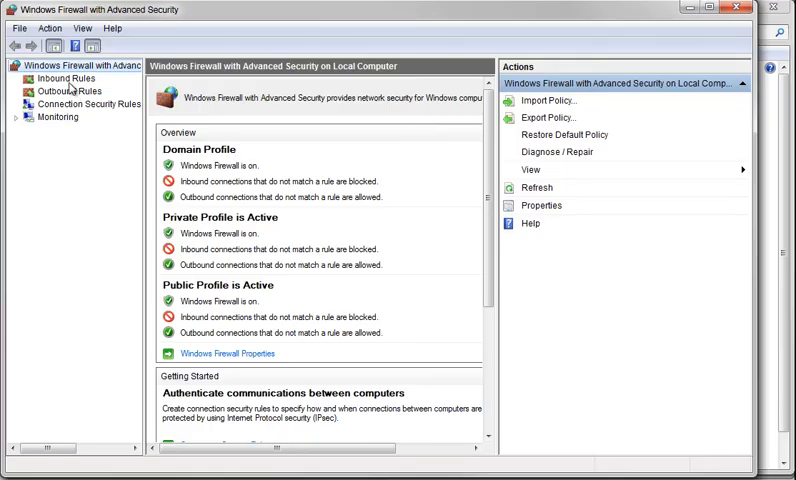
- Select all Mach3 CNC Application inbound rules and delete them, then check the outbound rules
click(64, 78)
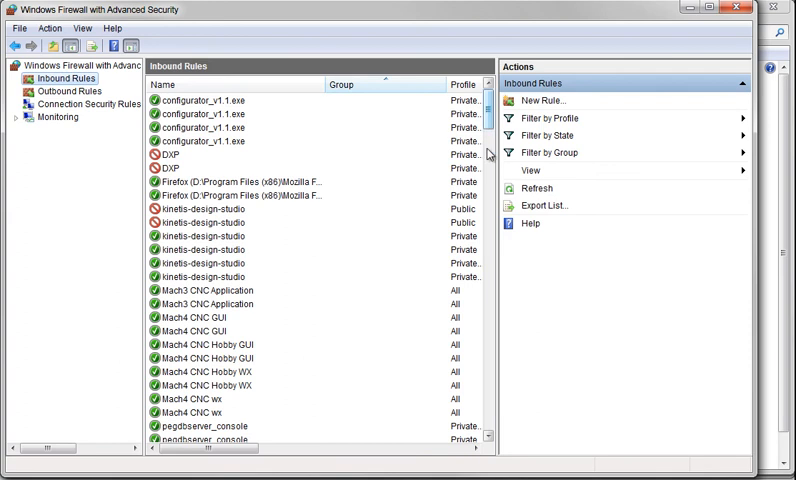
click(208, 290)
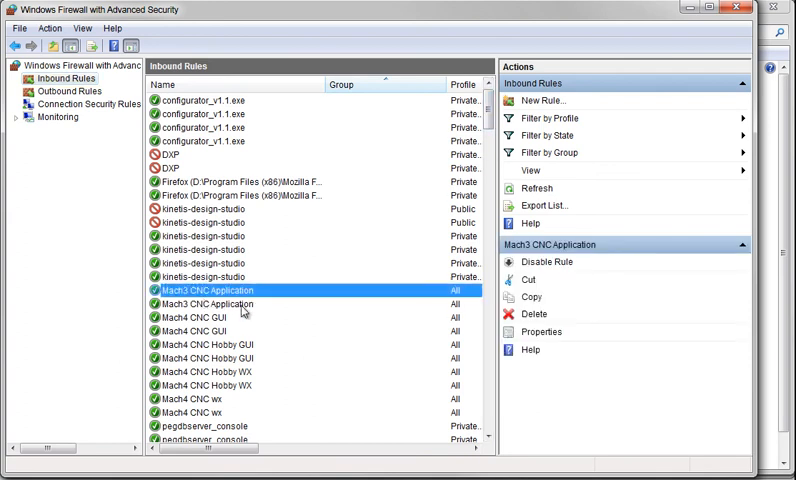
click(200, 412)
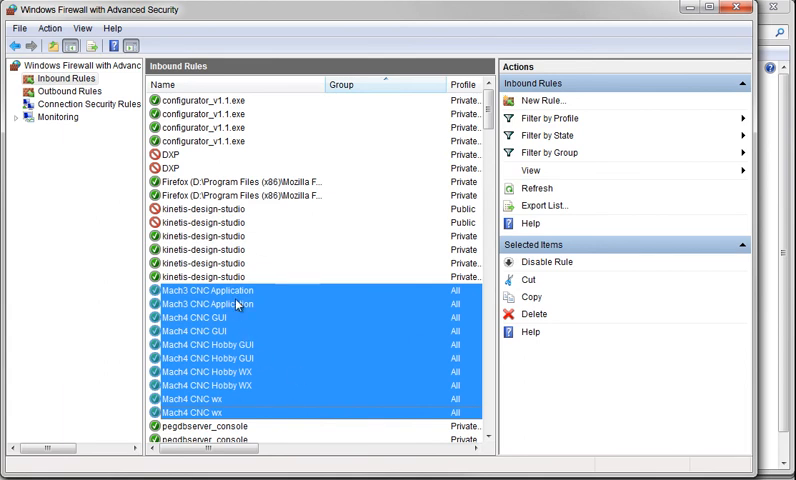
mouse_move(236, 304)
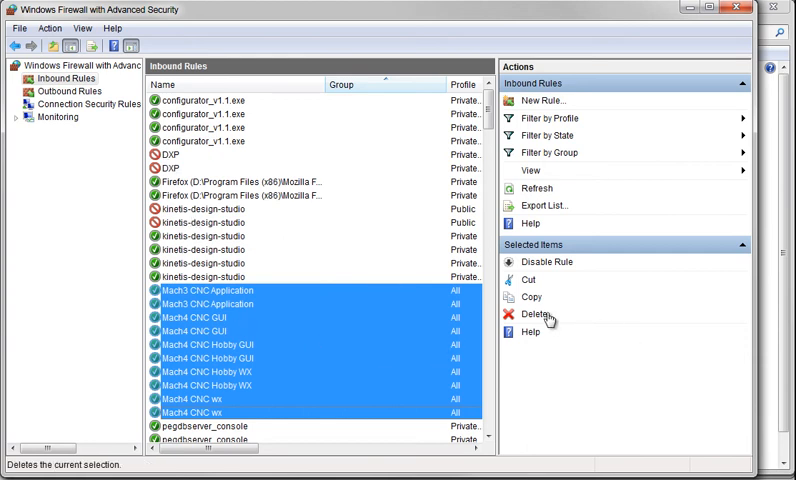
click(536, 314)
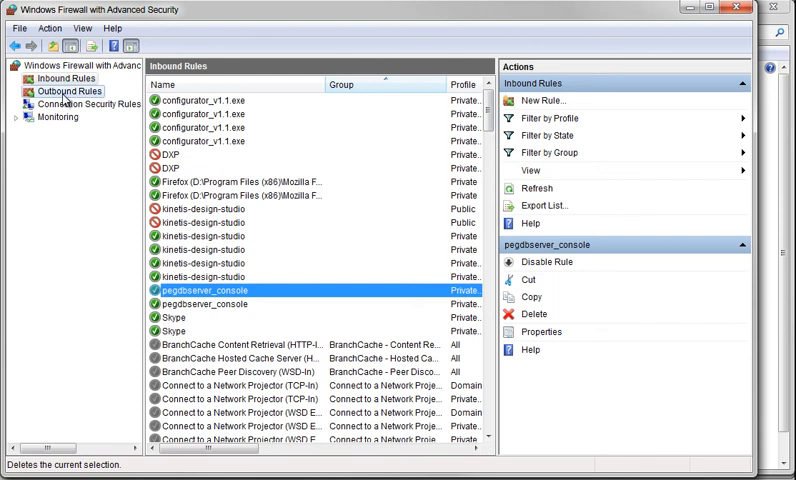
click(68, 92)
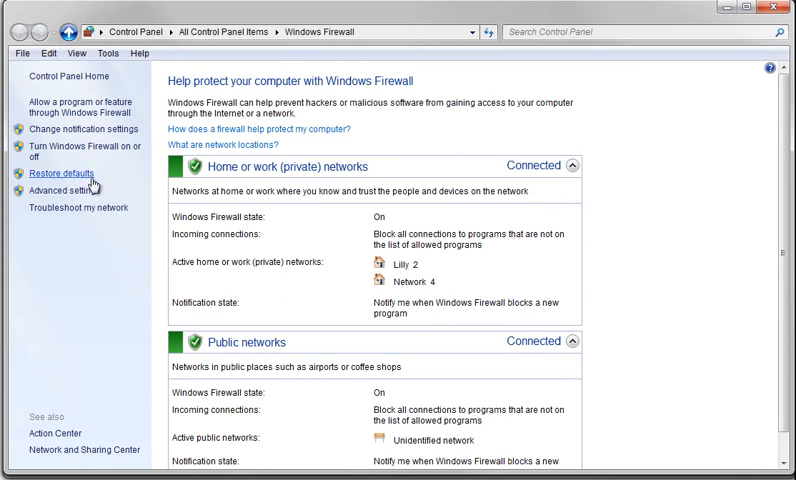
mouse_move(90, 182)
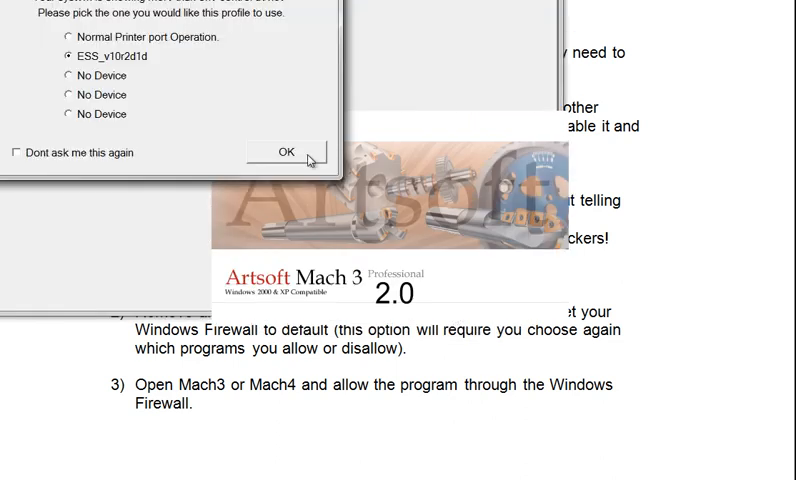
- Launch Mach3 with profile ESS_v10r2d1d, allow firewall access, retry the ESS connection and dismiss the ESTOP warning
click(284, 152)
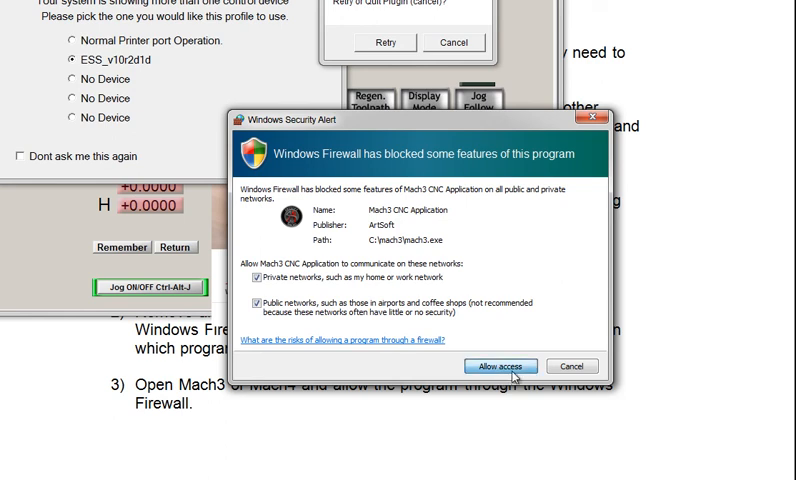
click(500, 364)
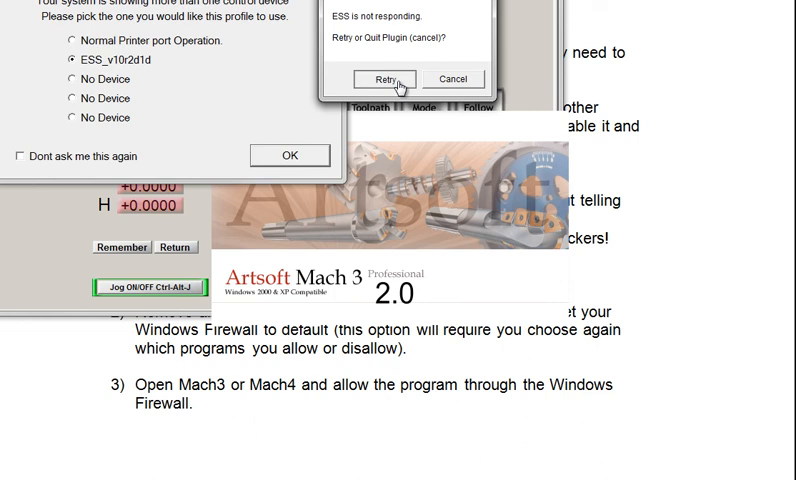
click(384, 78)
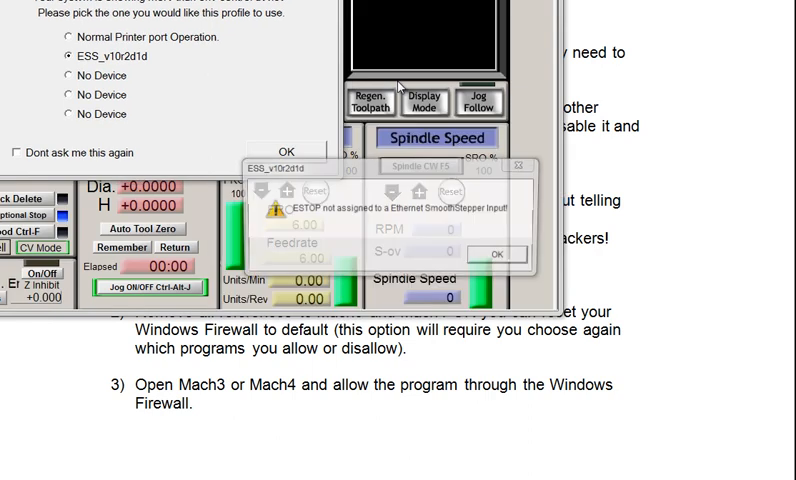
click(492, 252)
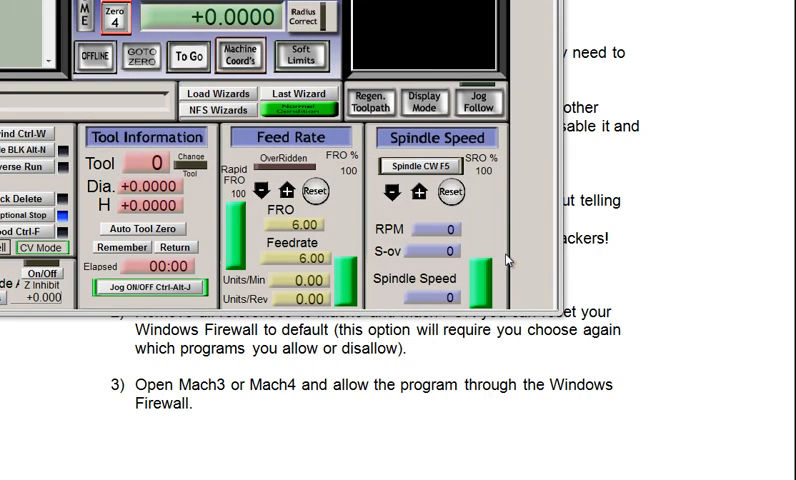